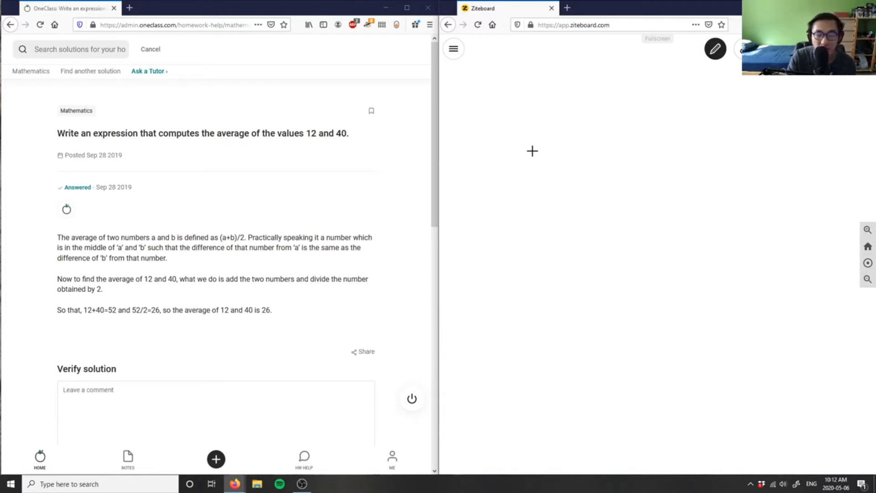
{"action": "mouse_move", "coordinate": [465, 151]}
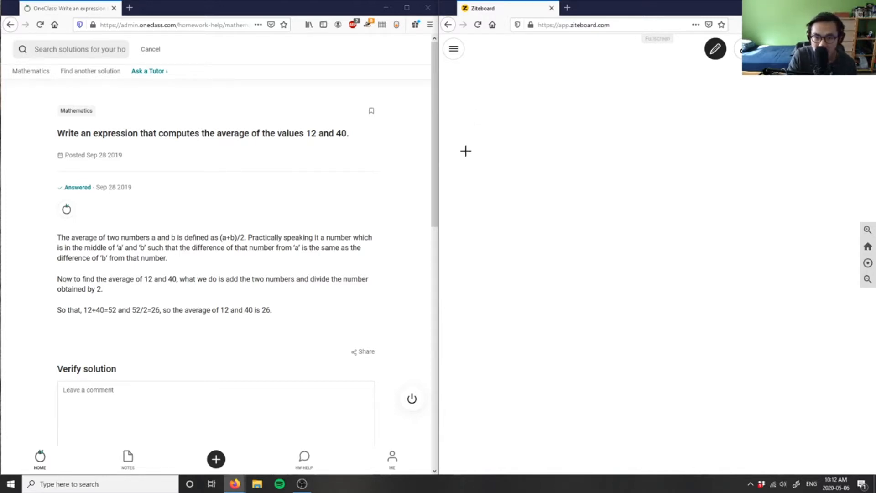
{"action": "mouse_move", "coordinate": [468, 138]}
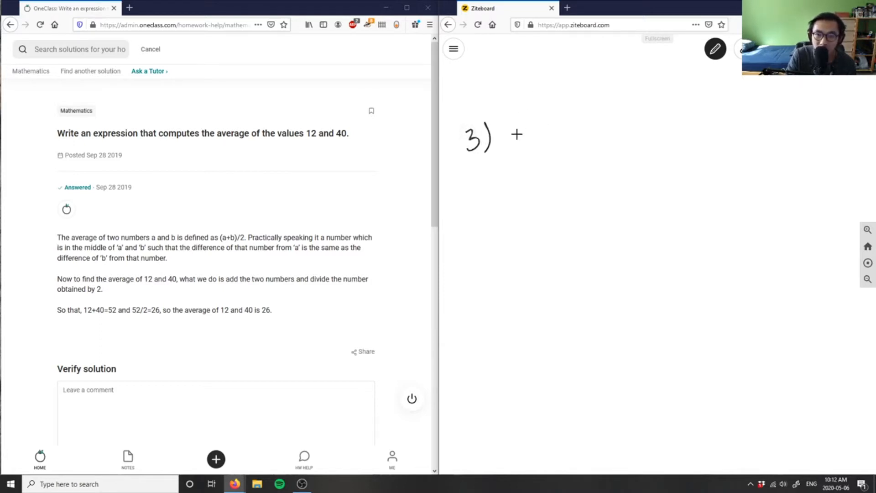
Handwrite the first line '3) Expression that computes the average' across the top of the board
{"action": "left_click_drag", "start_coordinate": [506, 140], "coordinate": [564, 139]}
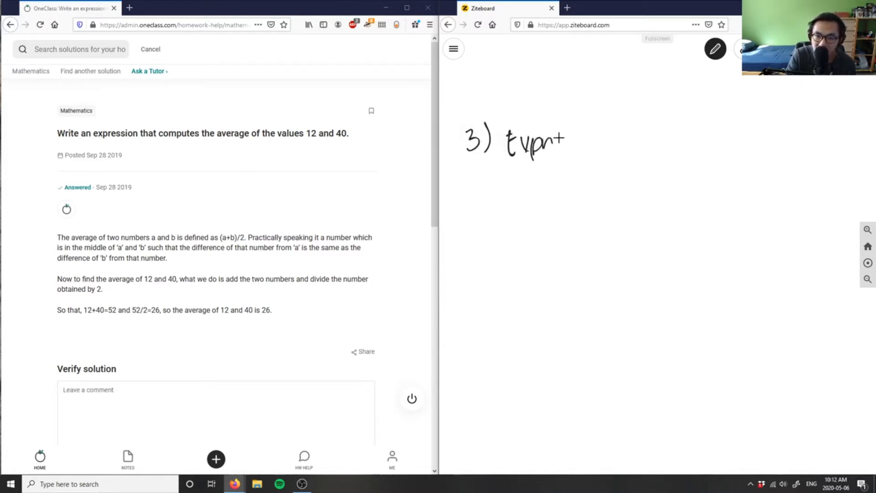
{"action": "left_click_drag", "start_coordinate": [542, 143], "coordinate": [603, 137]}
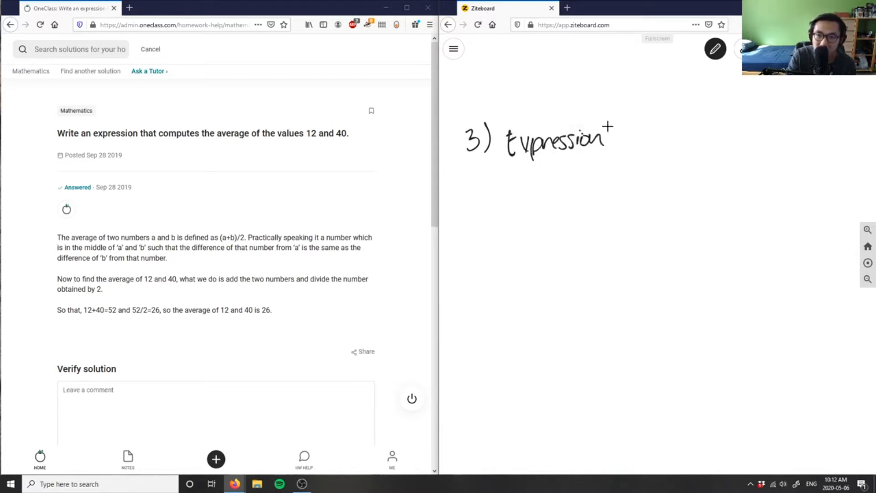
{"action": "left_click_drag", "start_coordinate": [621, 139], "coordinate": [656, 140]}
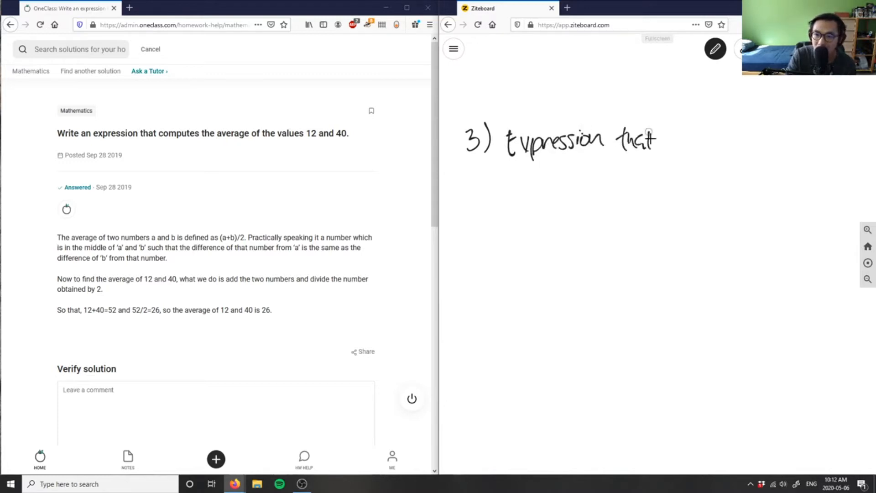
{"action": "left_click_drag", "start_coordinate": [663, 140], "coordinate": [732, 142]}
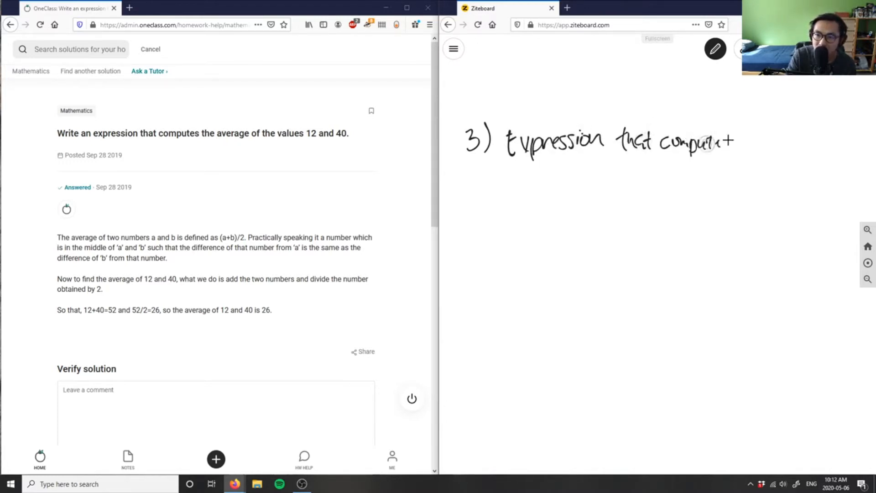
{"action": "left_click_drag", "start_coordinate": [721, 143], "coordinate": [824, 146]}
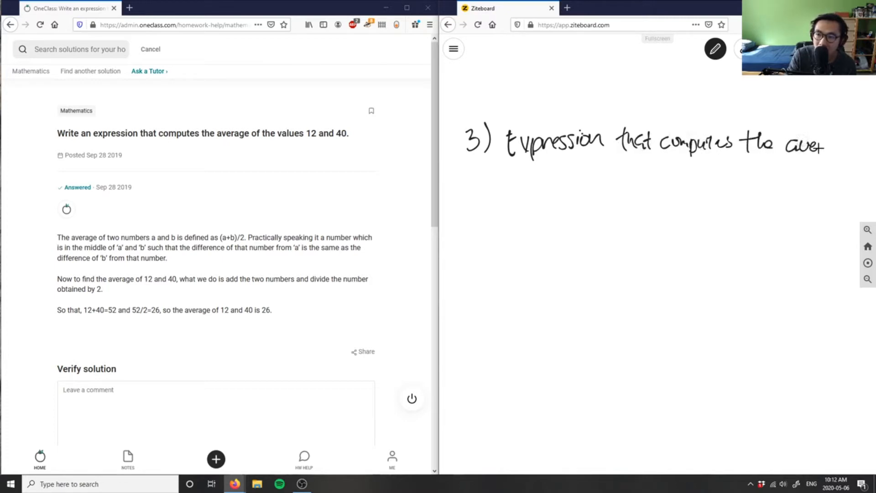
{"action": "left_click_drag", "start_coordinate": [793, 148], "coordinate": [849, 153]}
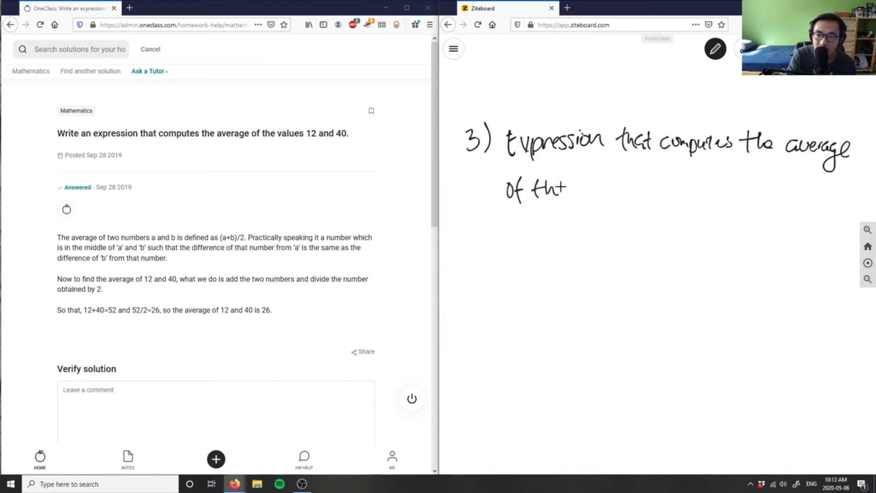
Handwrite the second line 'of the values 12 and 40.' to finish the problem statement
{"action": "left_click_drag", "start_coordinate": [564, 187], "coordinate": [648, 181]}
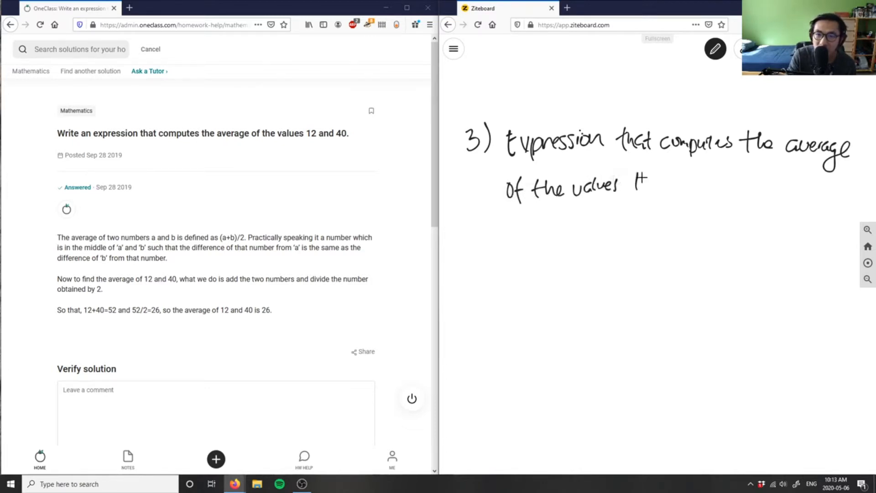
{"action": "left_click_drag", "start_coordinate": [637, 184], "coordinate": [742, 182]}
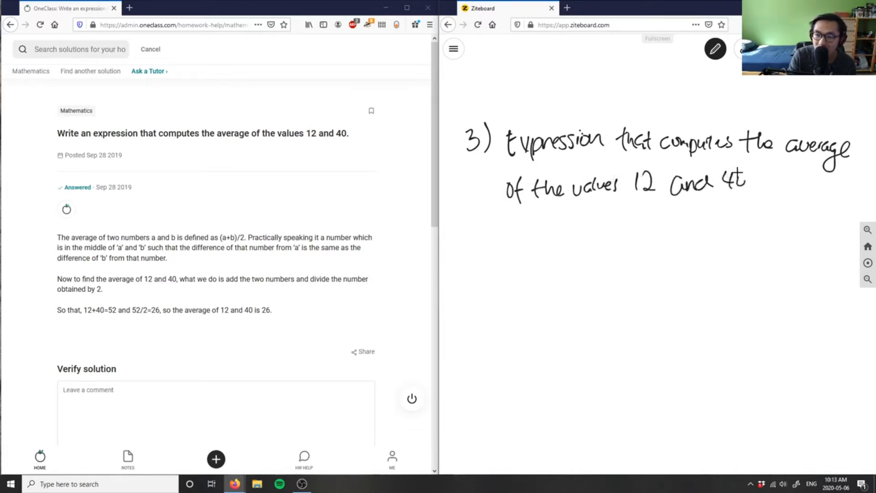
{"action": "left_click_drag", "start_coordinate": [738, 187], "coordinate": [758, 181]}
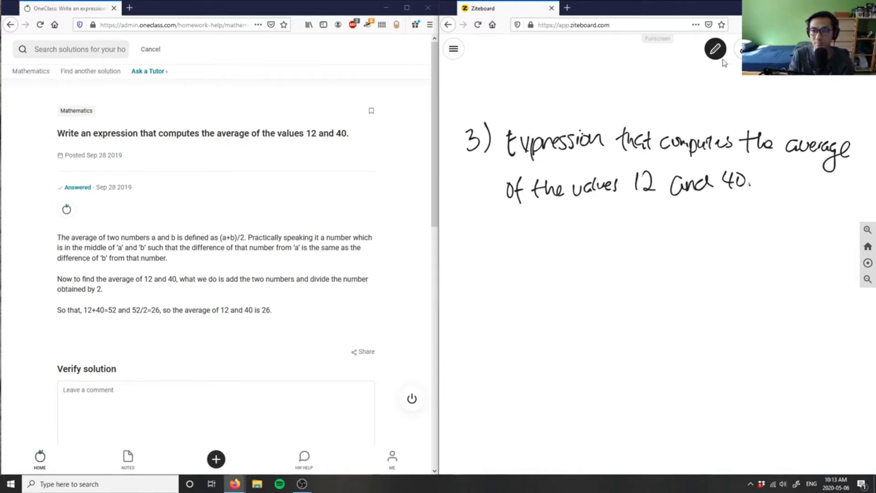
In blue ink, write 'average = (a+b+c…)/n', label 12 as a and 40 as b, and begin '= a+b'
{"action": "left_click", "coordinate": [715, 49]}
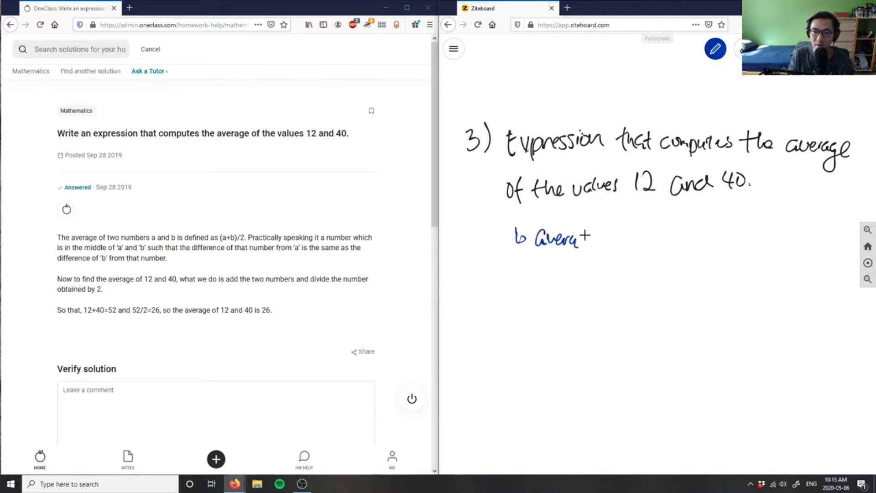
{"action": "left_click_drag", "start_coordinate": [558, 238], "coordinate": [626, 240]}
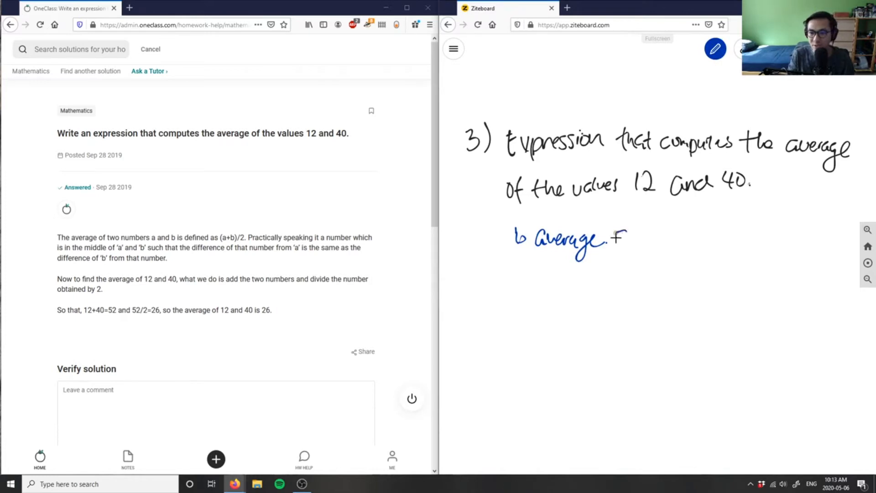
{"action": "left_click_drag", "start_coordinate": [612, 235], "coordinate": [631, 229]}
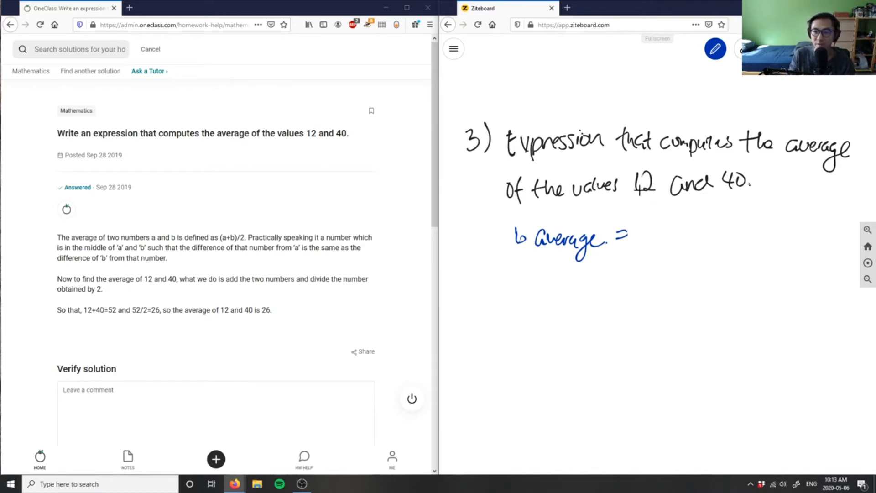
{"action": "left_click_drag", "start_coordinate": [637, 198], "coordinate": [662, 198]}
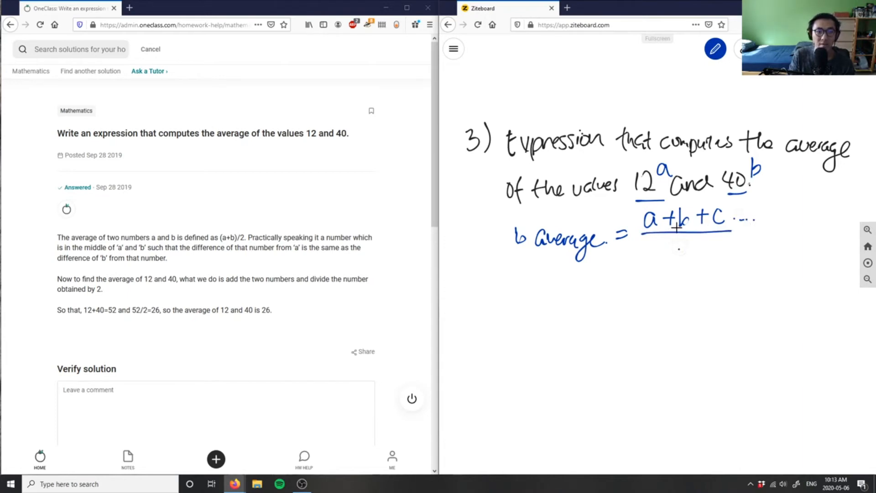
{"action": "left_click", "coordinate": [650, 235]}
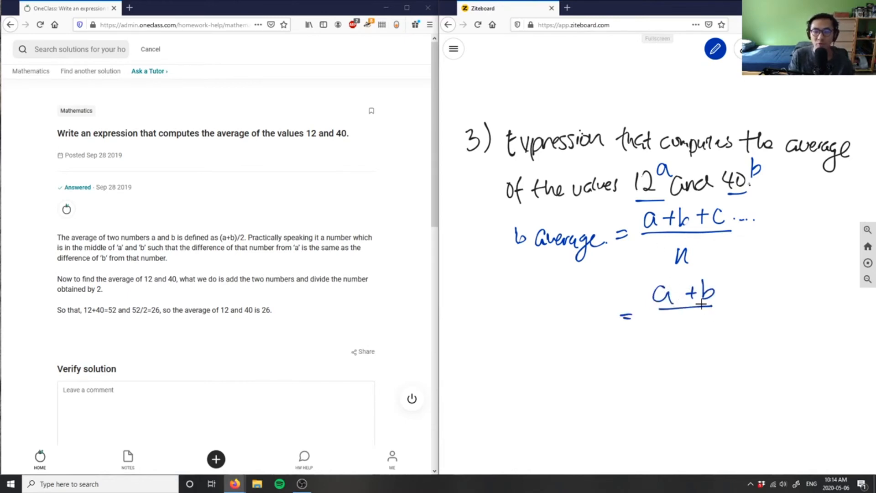
Write 'average = (a+b)/2' and start substituting '= 12+40' beneath it
{"action": "left_click_drag", "start_coordinate": [685, 313], "coordinate": [693, 335]}
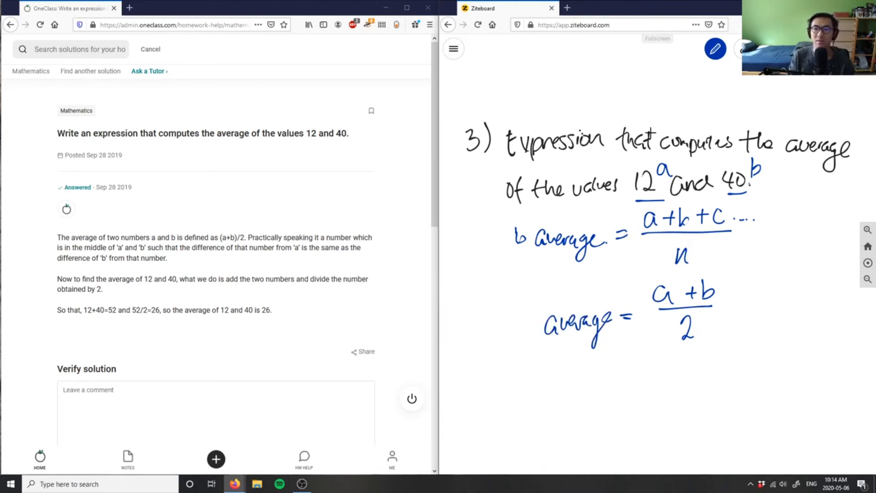
{"action": "left_click", "coordinate": [715, 48]}
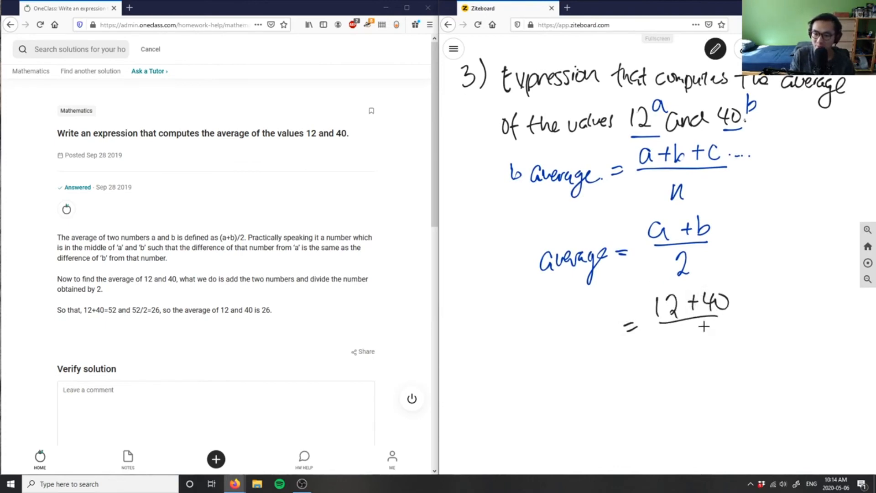
Finish the working as (12+40)/2 = 52/2 = 26 on the board
{"action": "left_click_drag", "start_coordinate": [695, 340], "coordinate": [637, 392]}
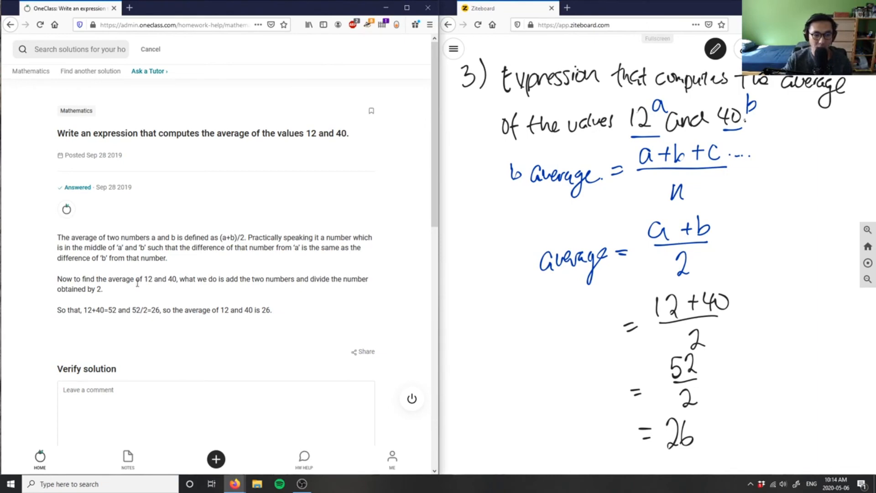
{"action": "left_click_drag", "start_coordinate": [265, 280], "coordinate": [320, 280]}
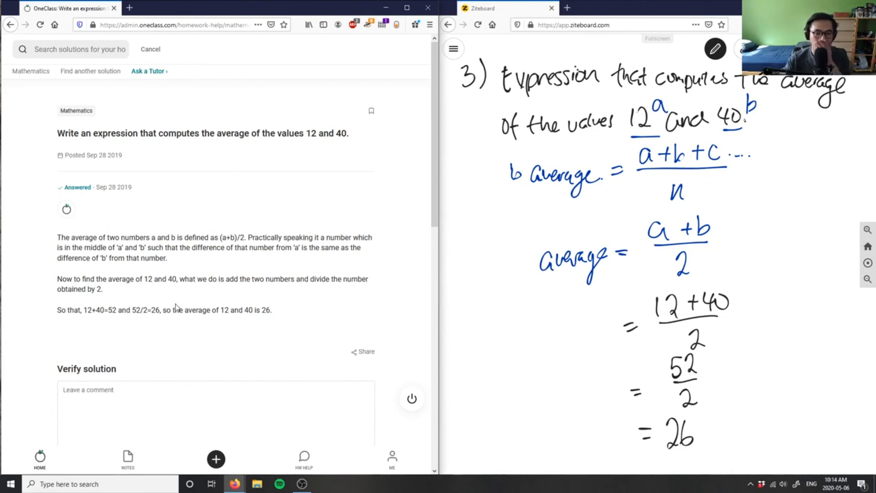
On the OneClass page, begin the Verify solution comment with 'Solution is'
{"action": "scroll", "scroll_direction": "down", "scroll_amount": 3}
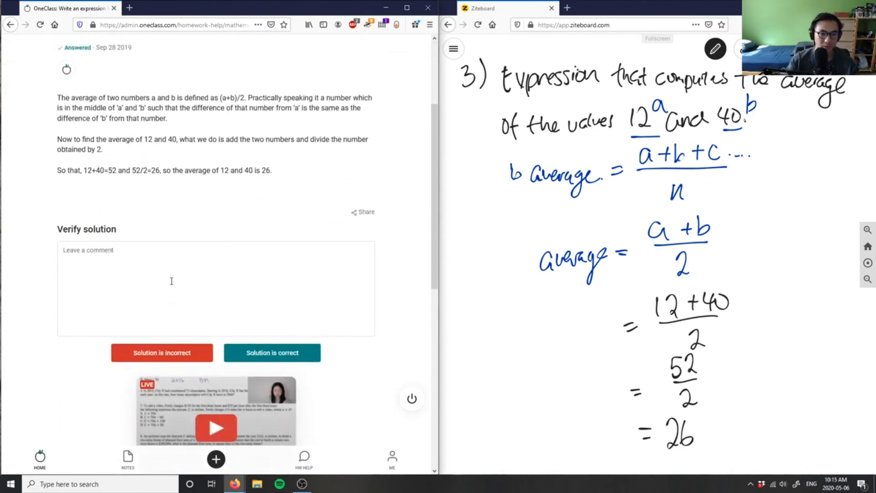
{"action": "type", "text": "Solution is"}
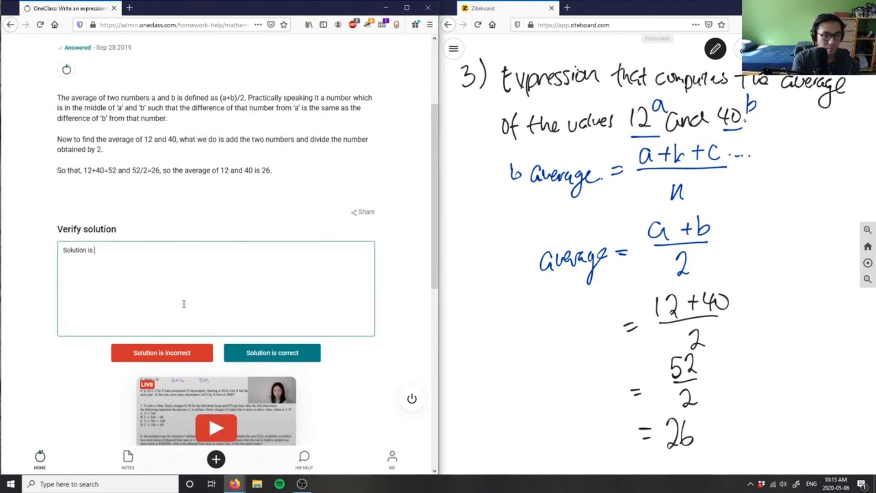